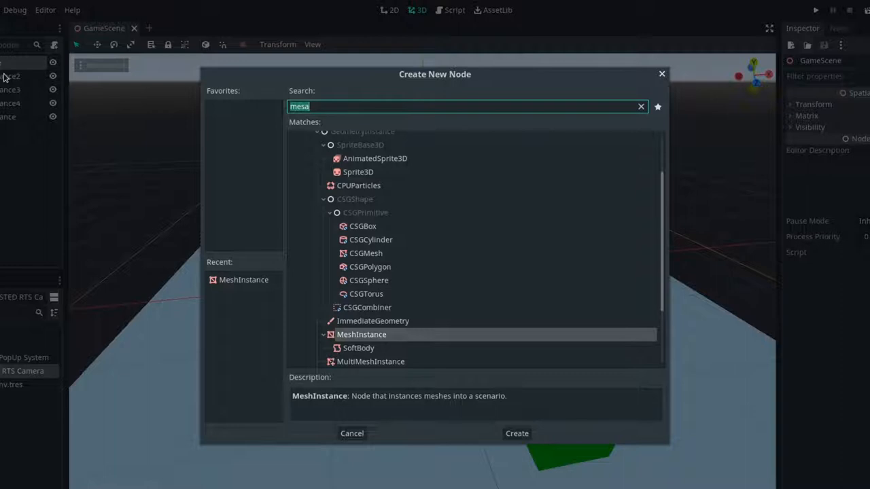
mouse_move(274, 284)
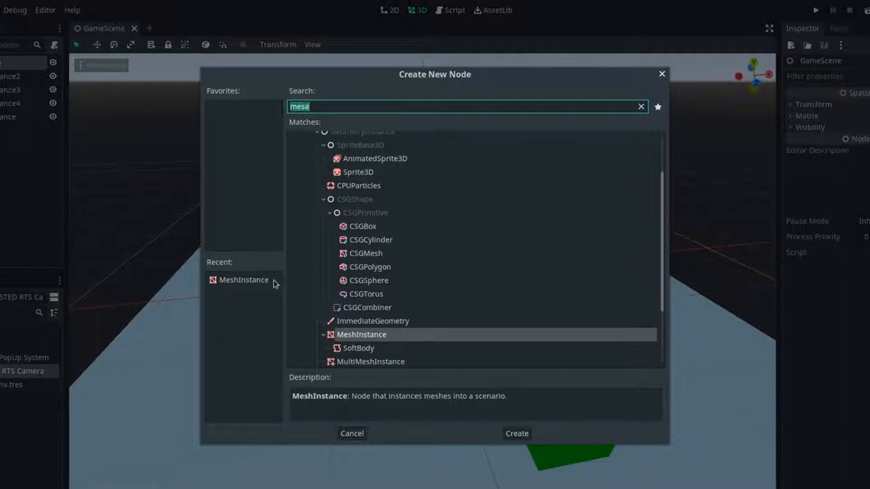
- Add a Position3D rig with a repositioned Camera child and create the CameraMovement.gd script on it
type("po")
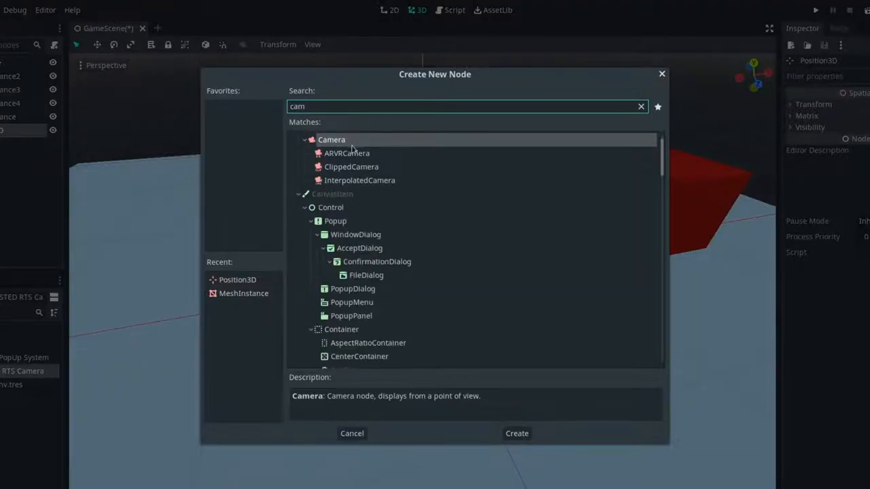
left_click(517, 432)
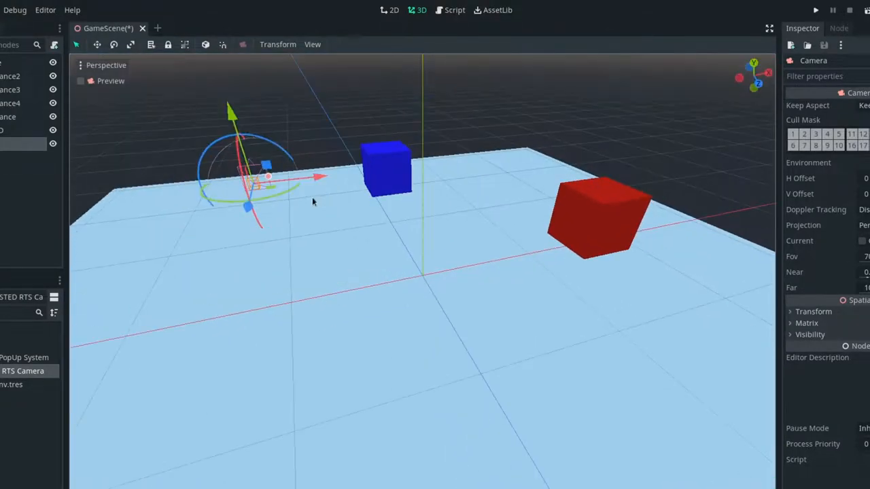
left_click_drag(313, 202, 201, 238)
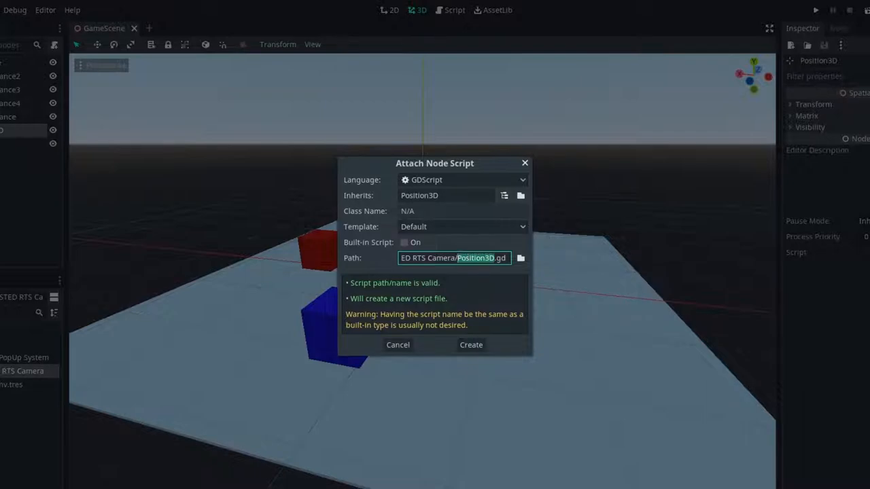
left_click(470, 345)
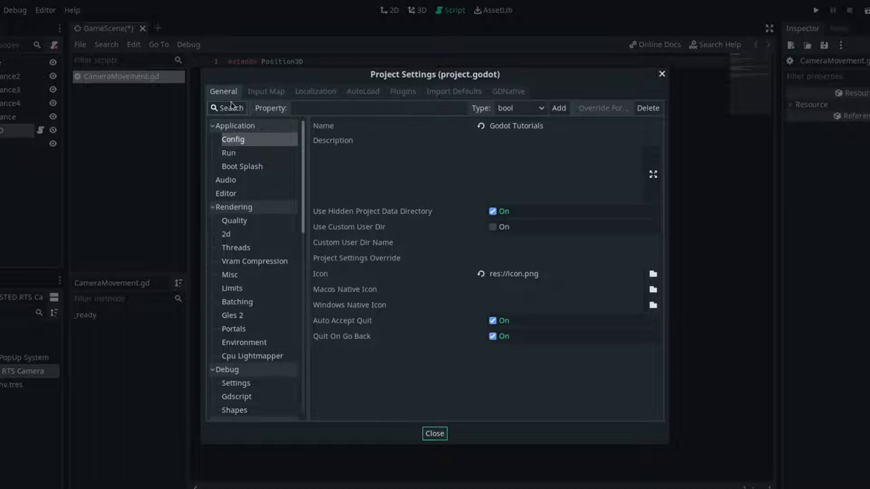
- Add move_right and rotate_left actions in the project's Input Map alongside the other move actions
left_click(266, 91)
type("move_righ")
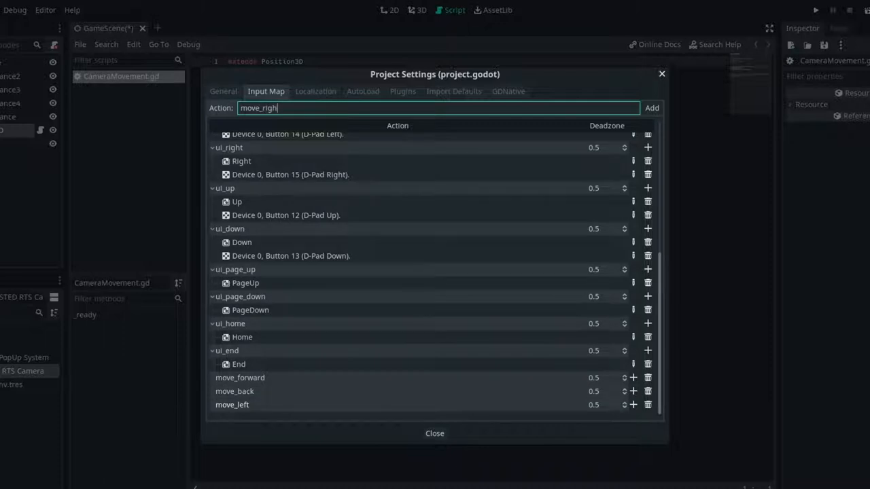
left_click(649, 109)
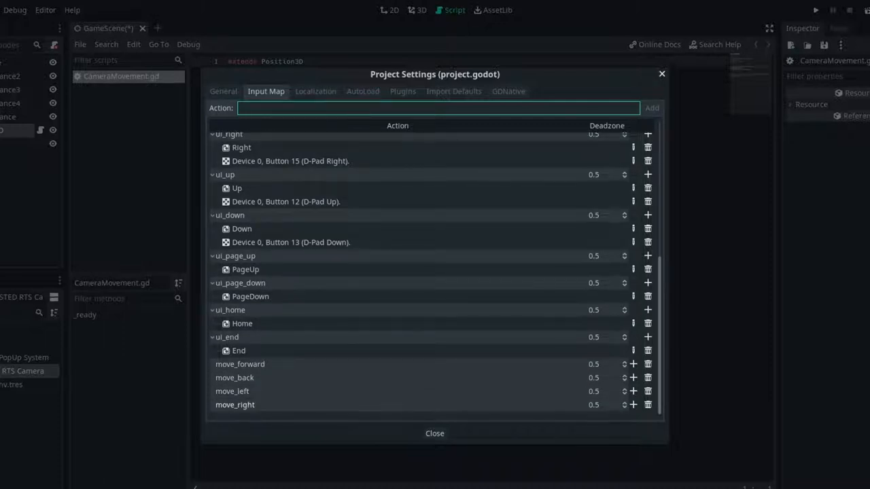
type("rotate")
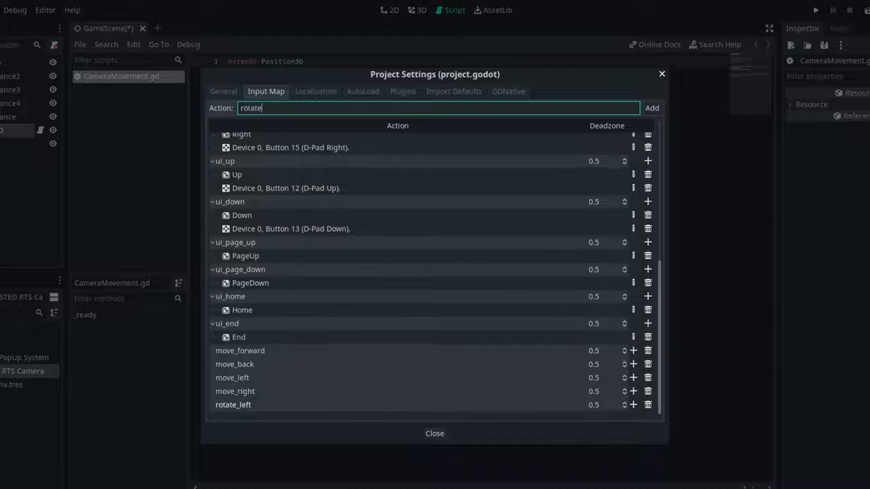
left_click(633, 337)
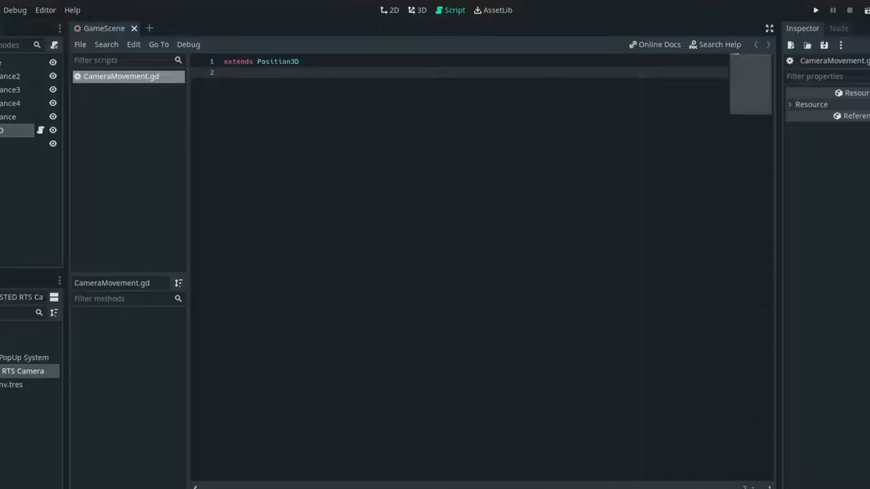
- Write the calculate_movement(axis1, axis2) helper function
type("func calc")
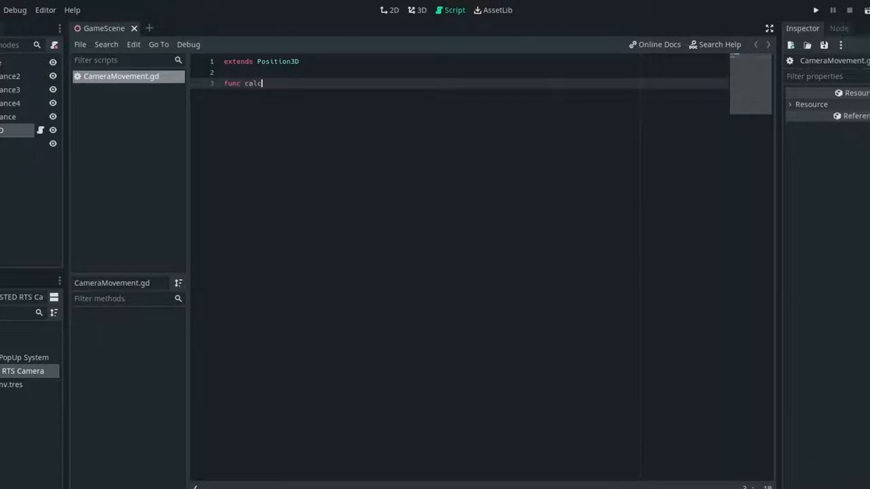
type("ulate_movementia")
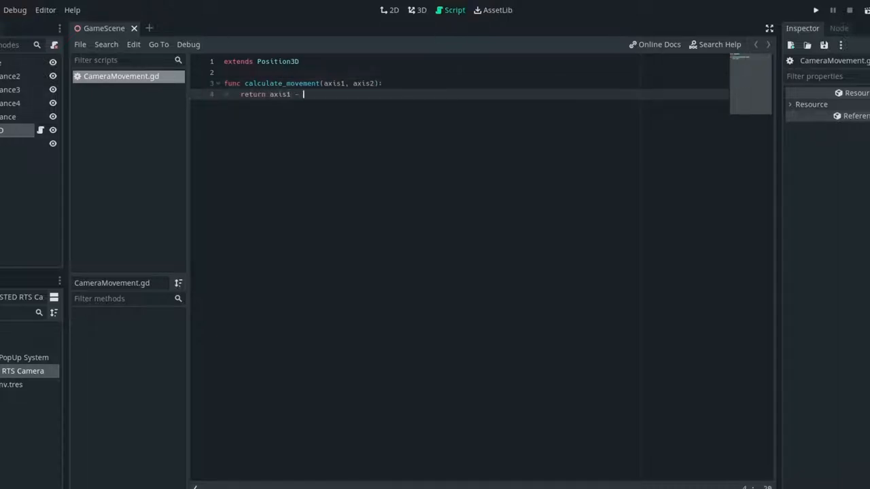
type("axis2")
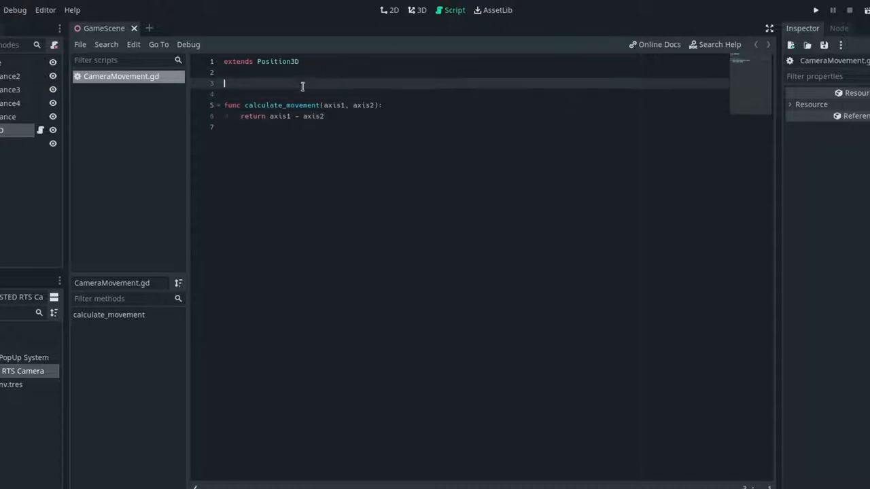
- Write input() building a Vector3 mov from calculate_movement for x and z and adding it to translation
type("func input()")
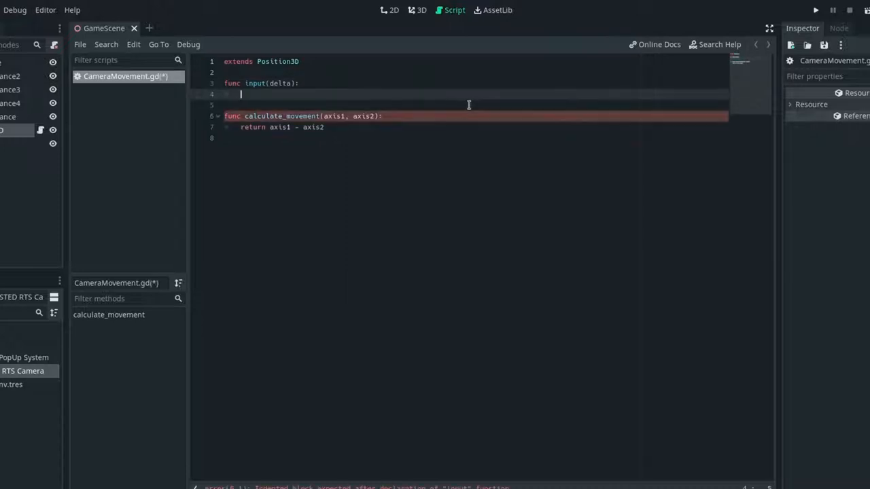
type("var mov =")
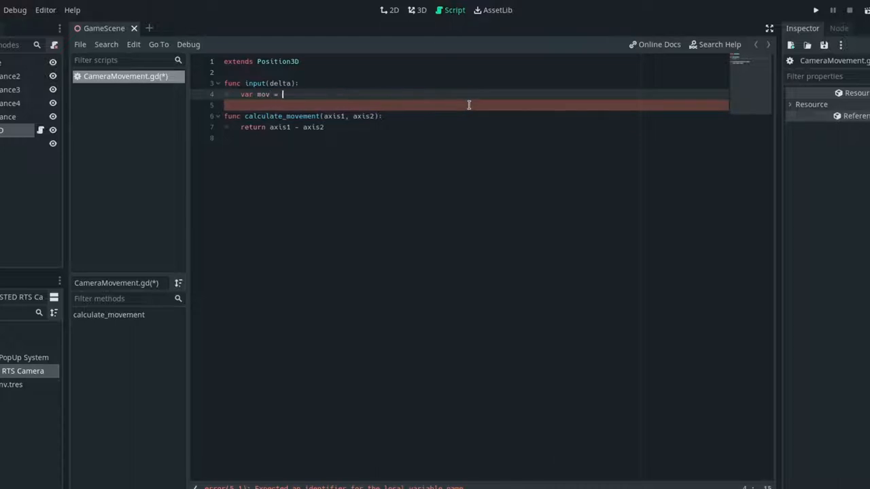
type("Vector3(")
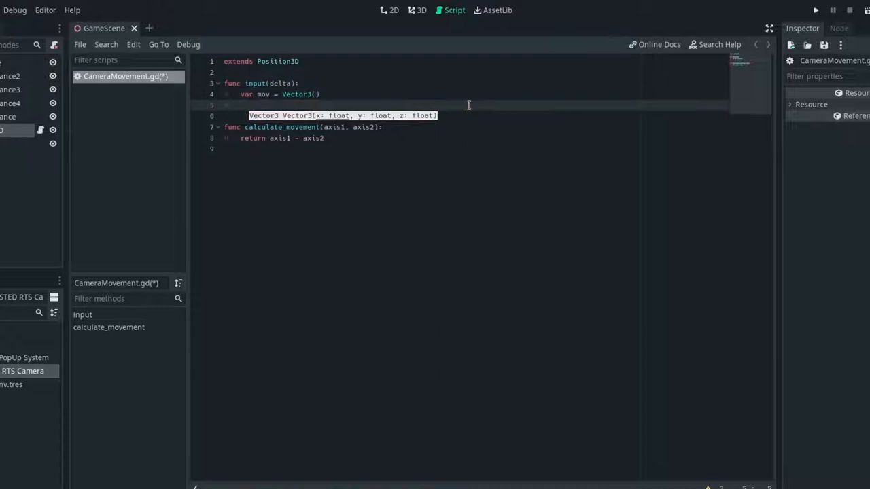
type("mov.x = ca")
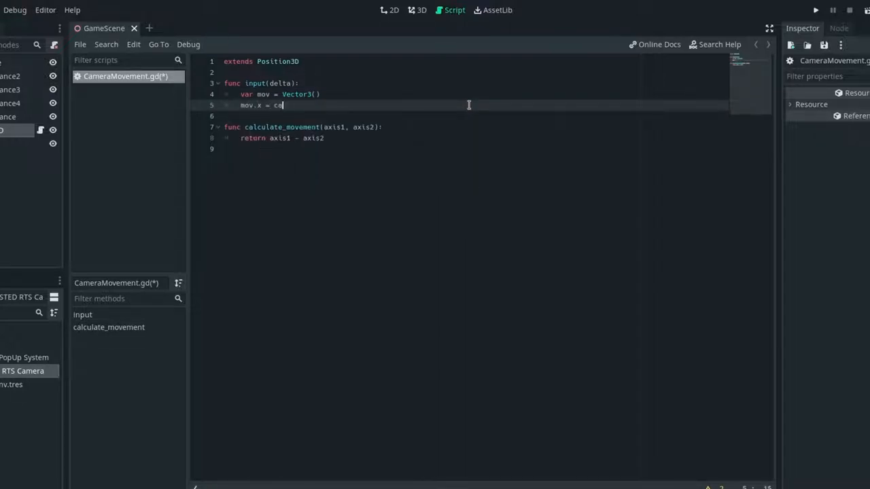
type("lculate_movement()")
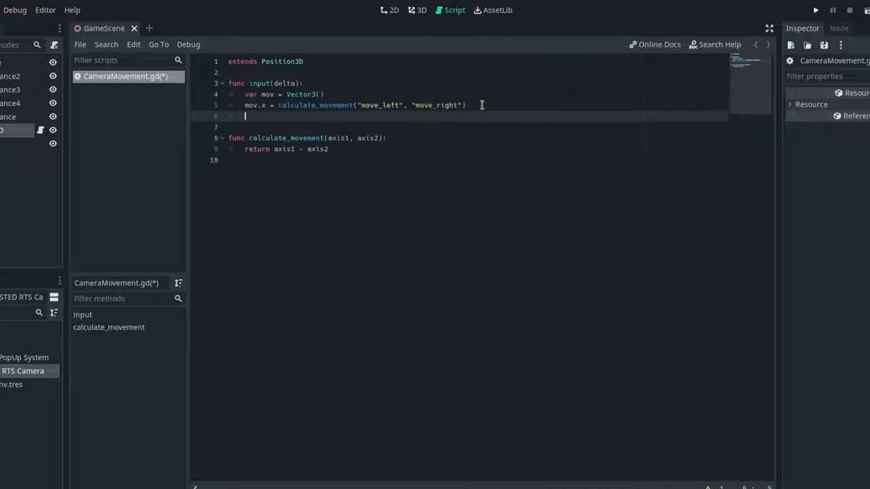
type("mov")
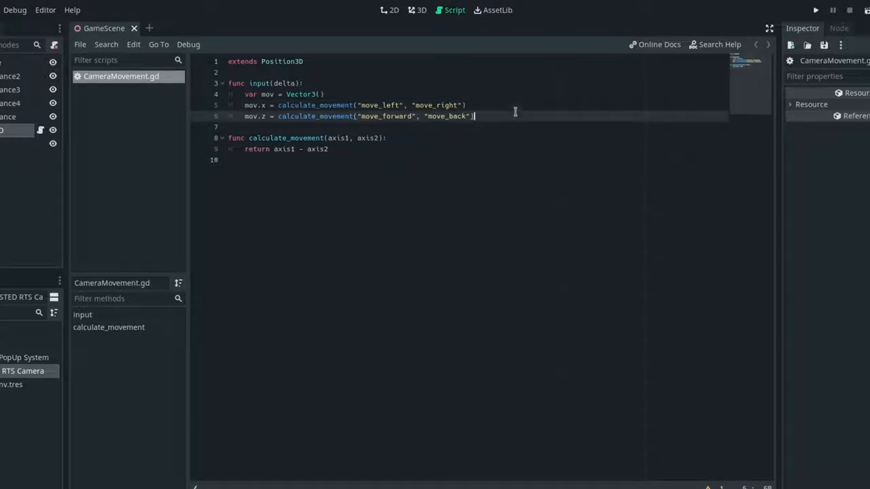
type("translation += mo")
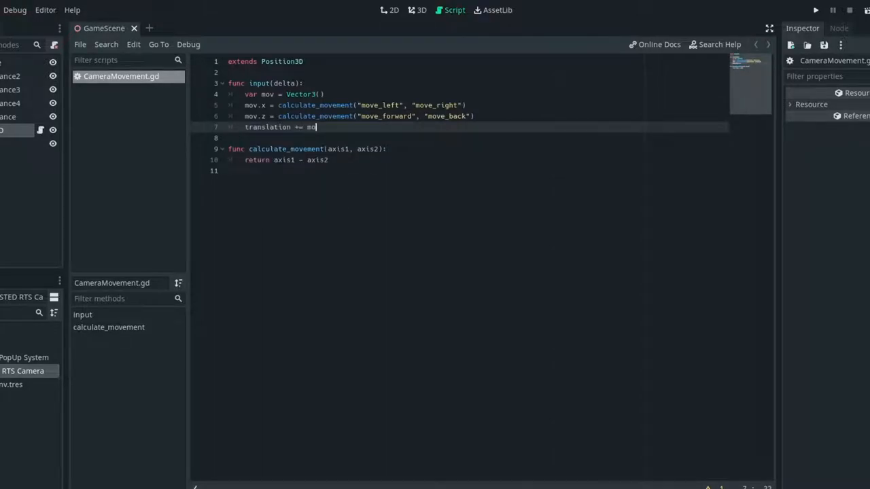
- Add _process(delta) calling input(delta) and scale the calculate_movement results by delta, testing in-game
left_click(816, 9)
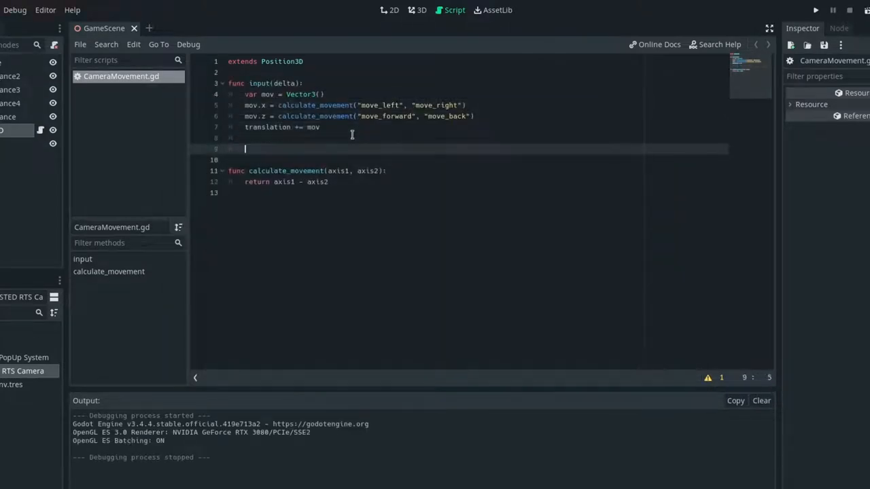
type("func")
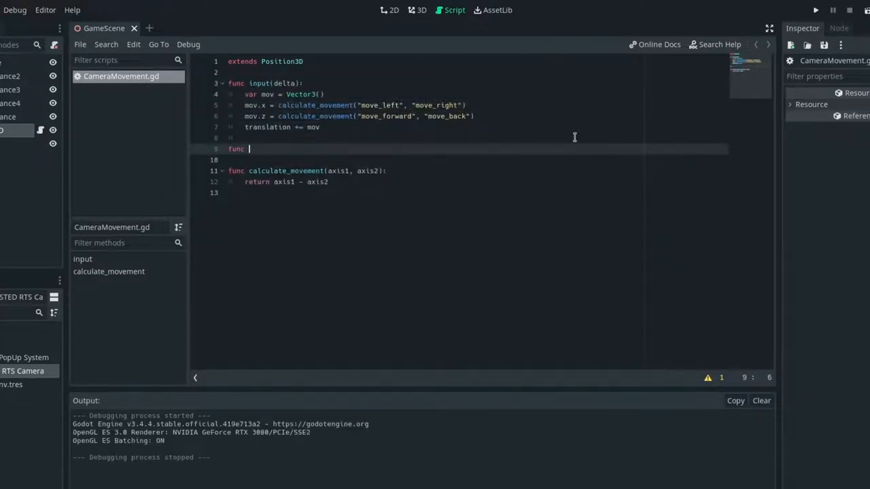
type("_process(delta: float) -> void:")
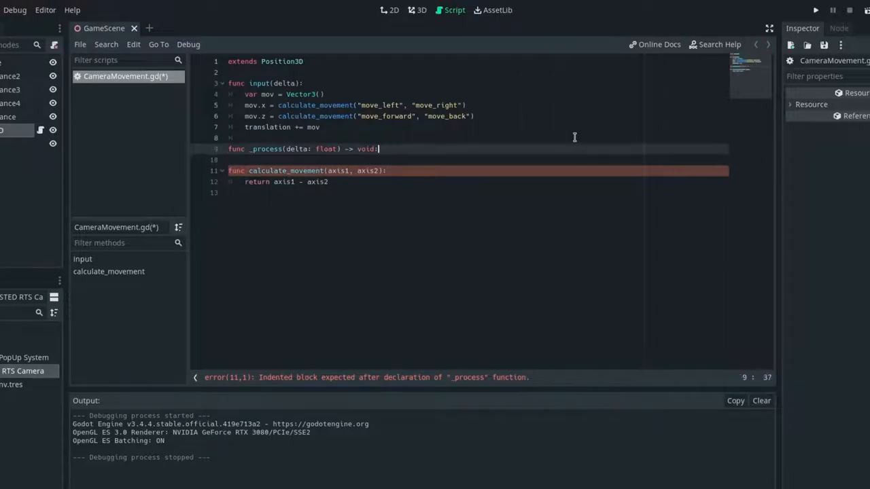
type("input(de)")
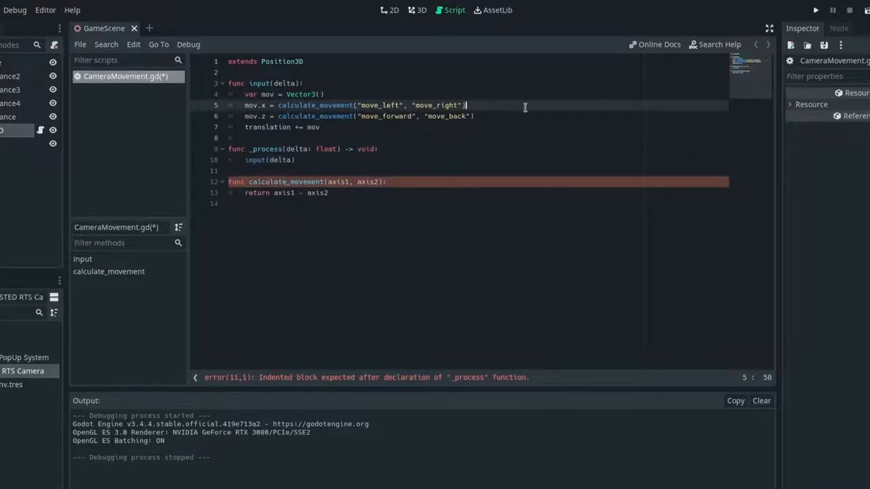
type("* delta")
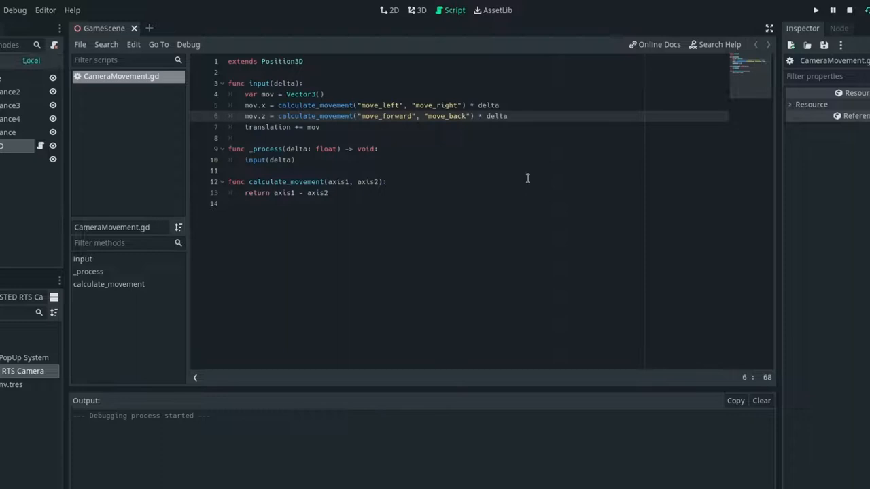
left_click(815, 9)
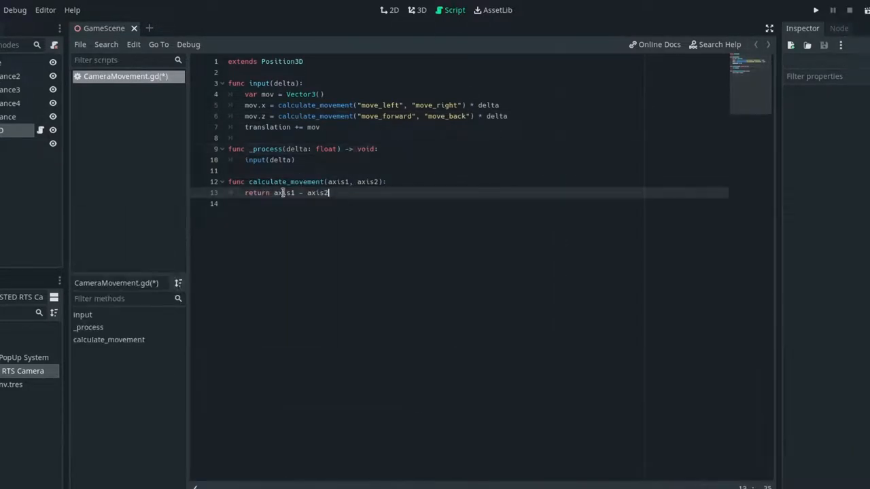
- Return Input.get_action_strength(axis1) minus get_action_strength(axis2) and run the game to test
type("Input.get_action_strength(")
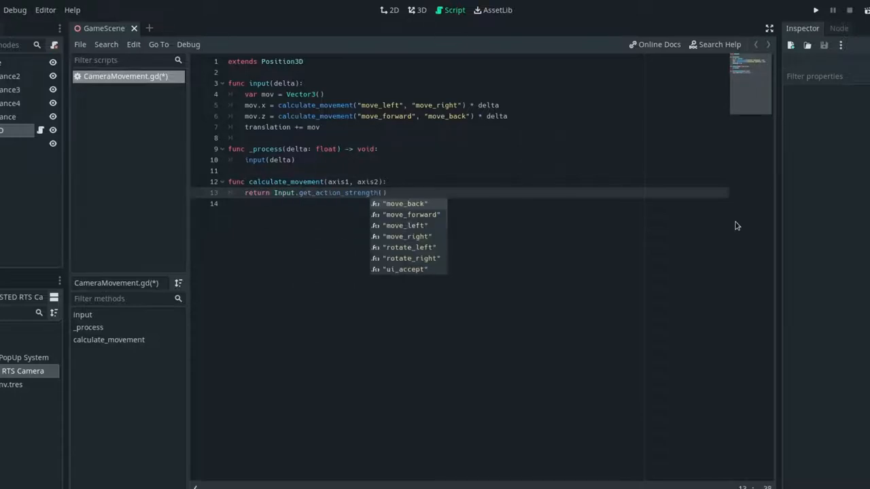
type("axis1 -")
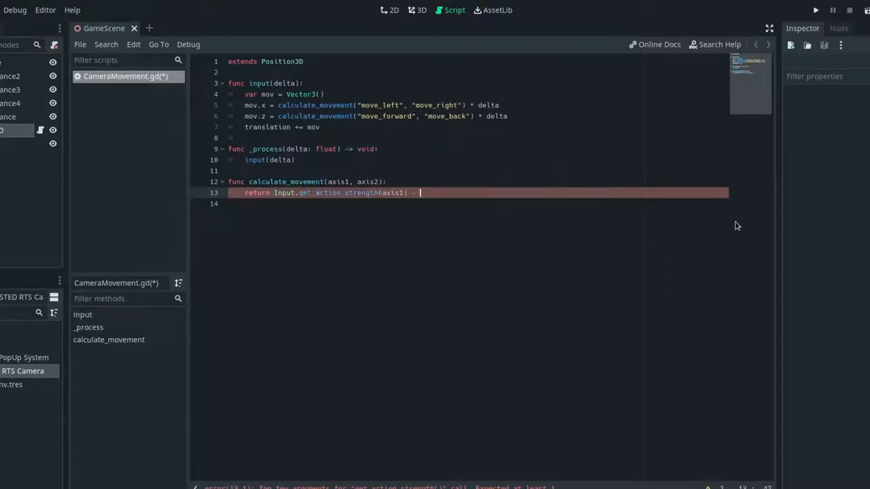
type("Input.get_action_strength(axis2")
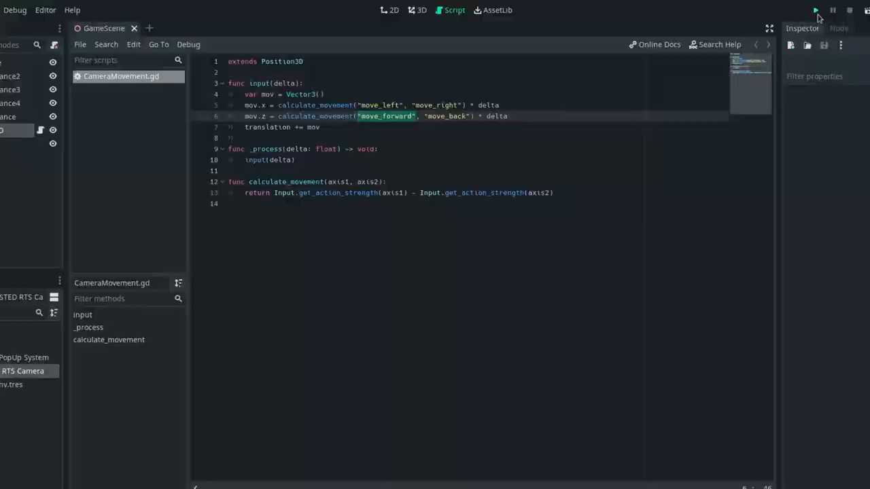
left_click(816, 11)
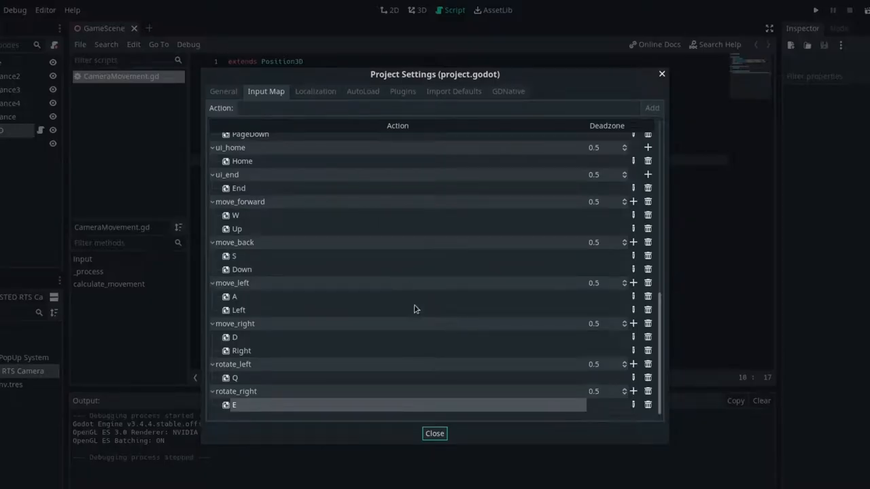
- Insert a minus sign before calculate_movement on the mov.z left-right line
left_click(435, 432)
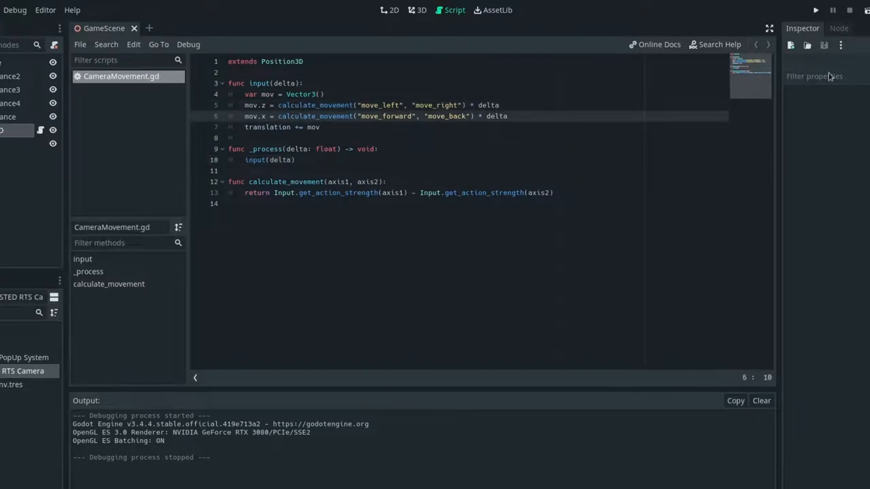
left_click(816, 9)
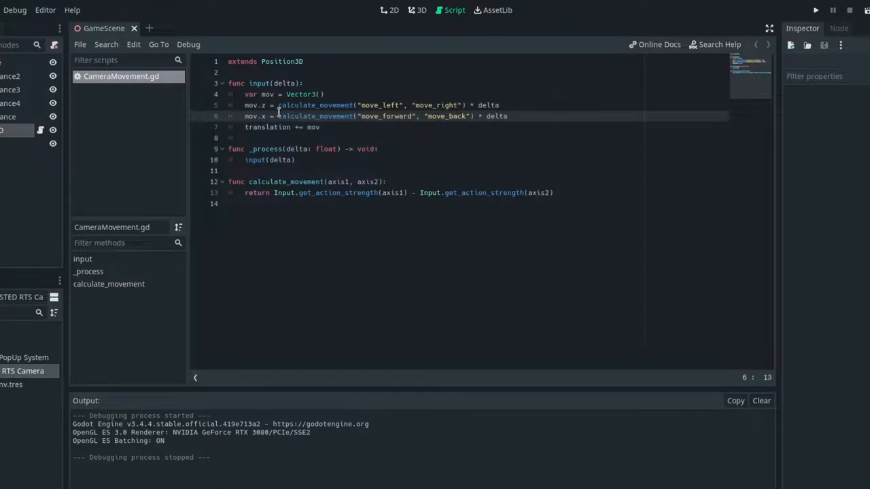
left_click(279, 104)
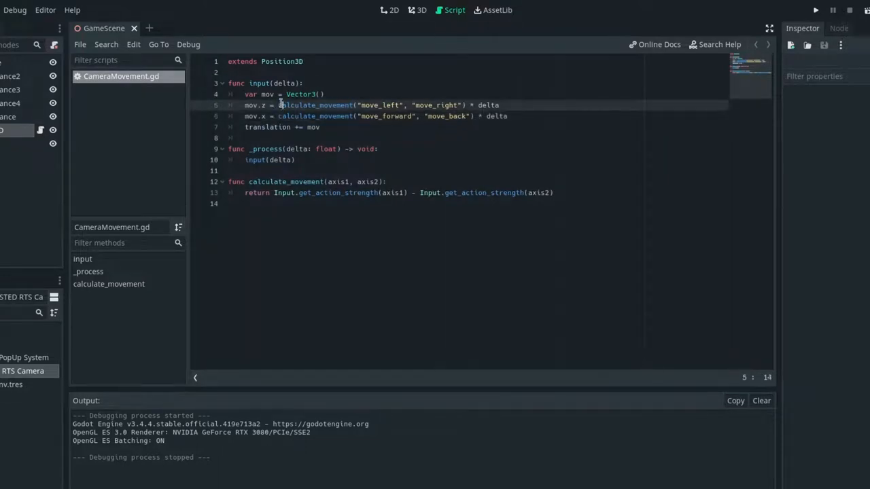
left_click(815, 9)
type("-")
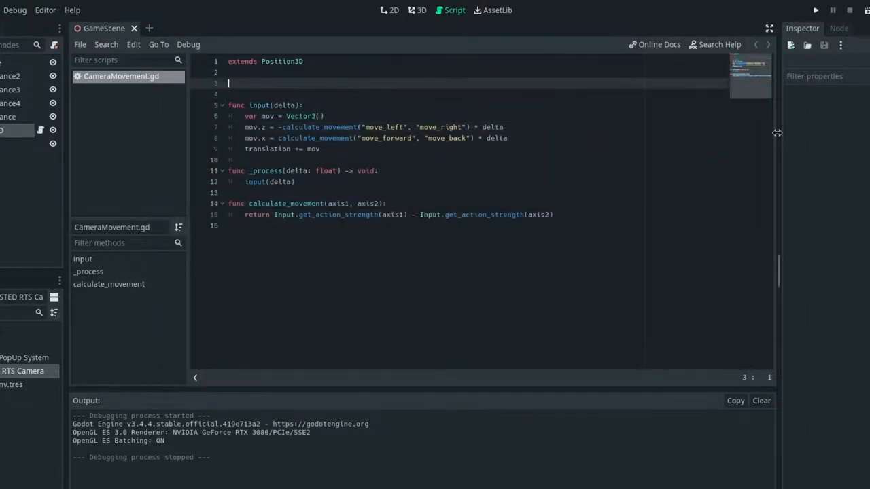
- Declare export var mov_speed : float = 25 and multiply both movement lines by mov_speed
type("export v")
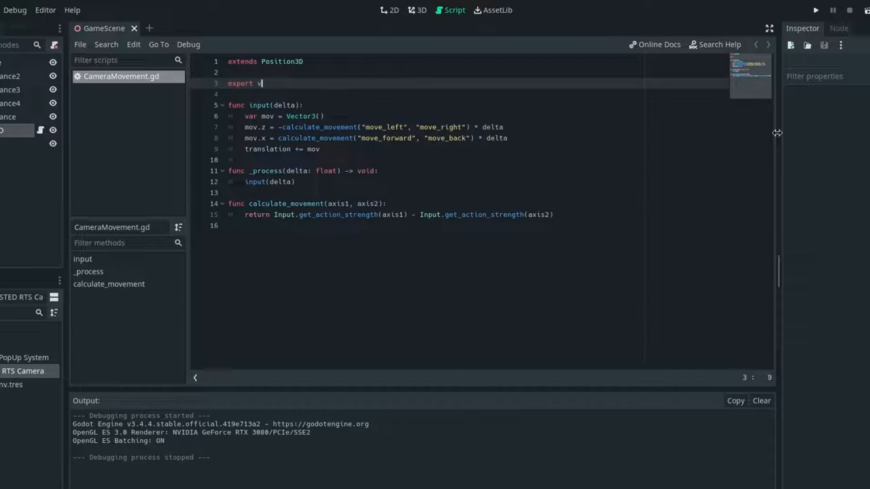
type("ar mov_speed =")
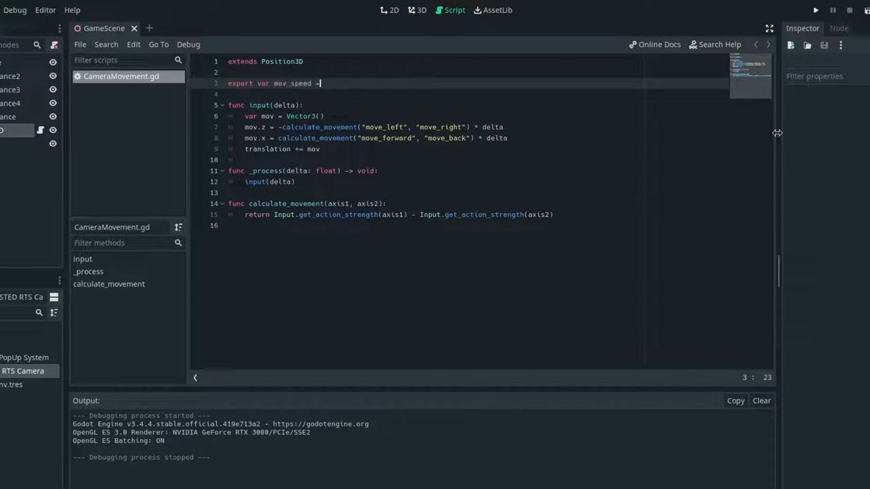
type(": float")
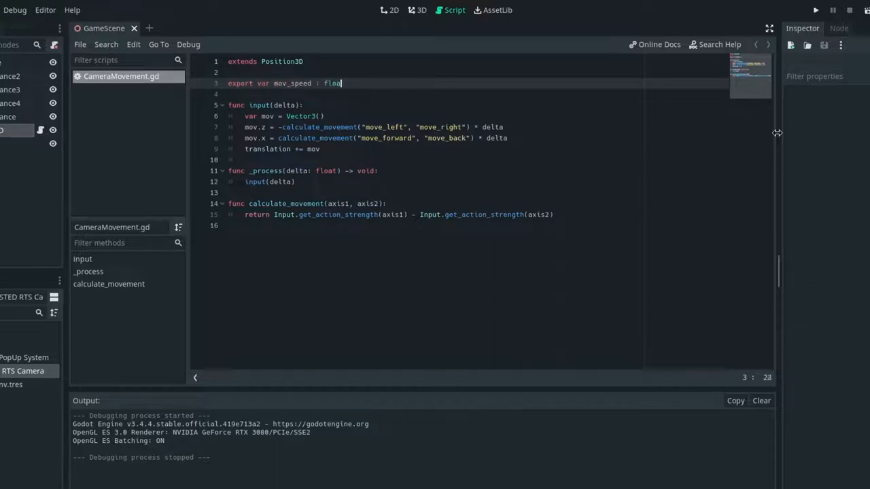
type("= 25")
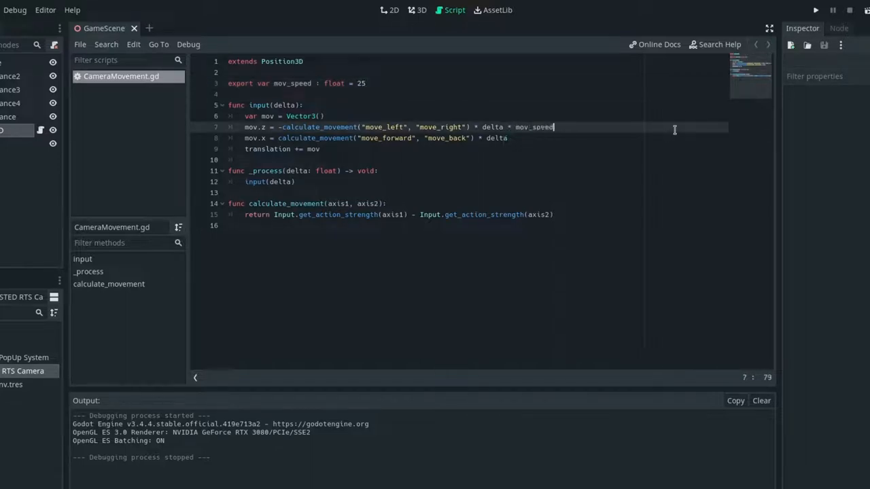
type("* mov_speed")
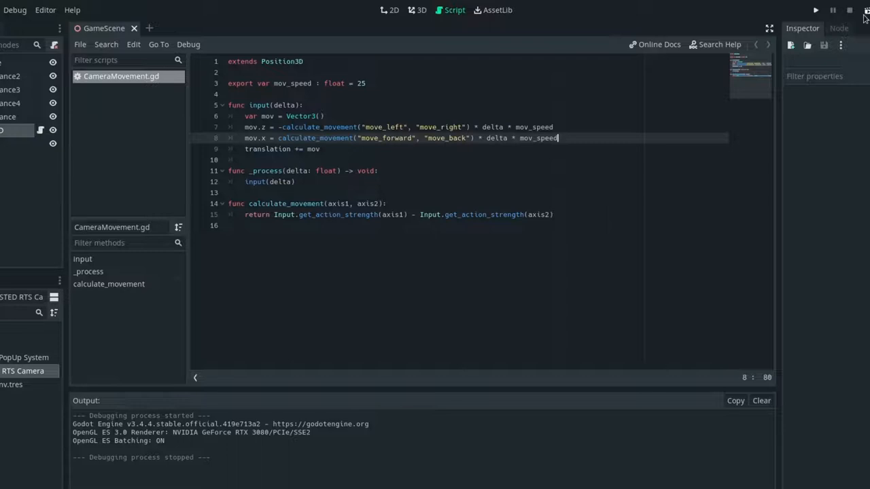
left_click(815, 9)
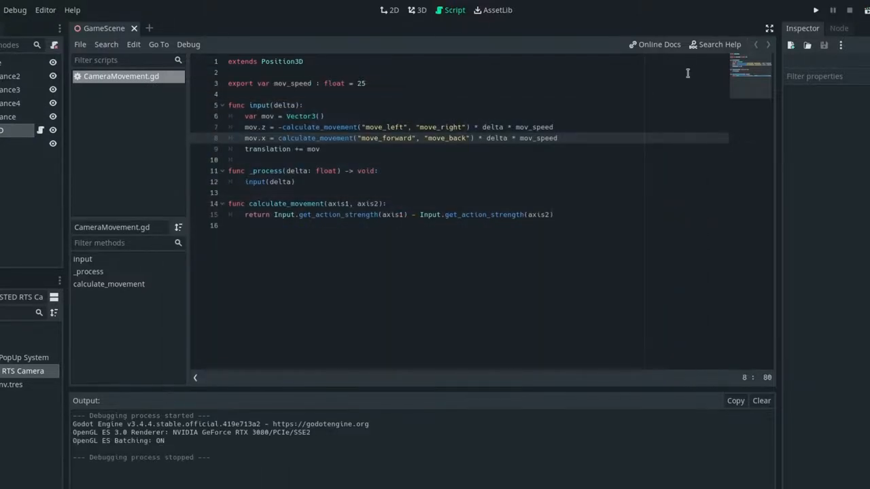
mouse_move(645, 111)
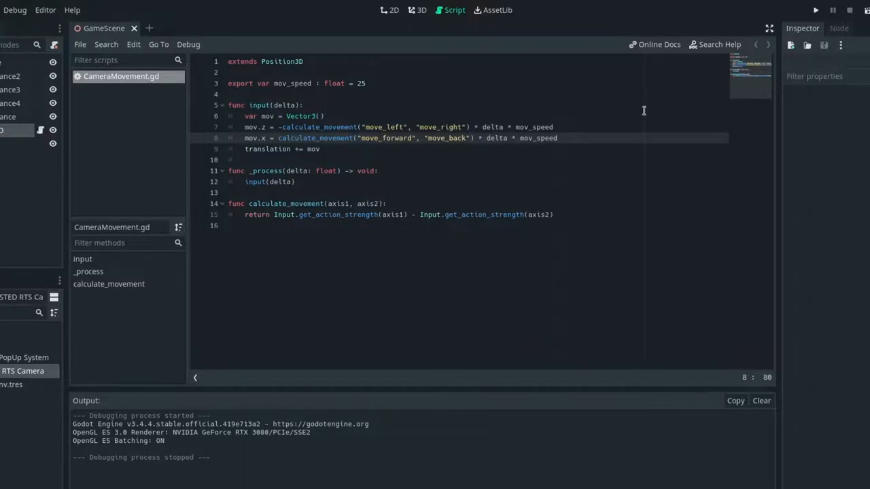
- Add rotation.y -= calculate_movement("rotate_left", "rotate_right") * delta * 0.1 and run the game
key("enter")
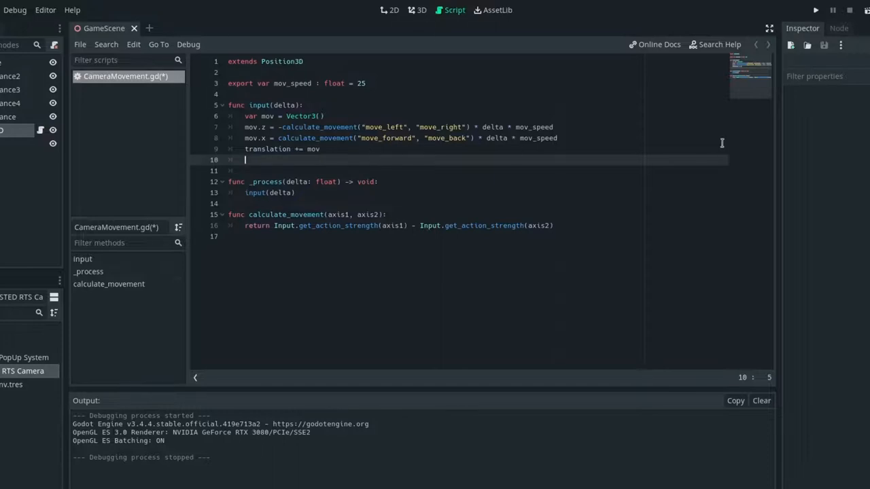
type("rotation/")
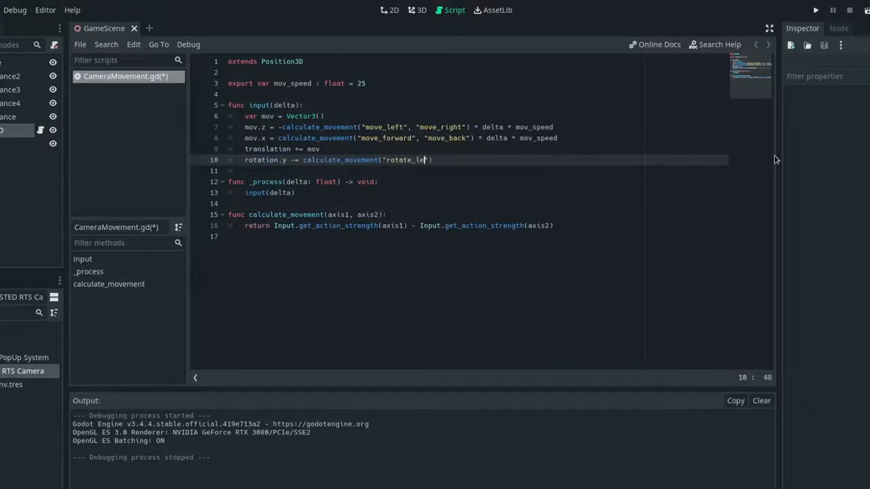
type("ft\", \"rotate_right\") * delta")
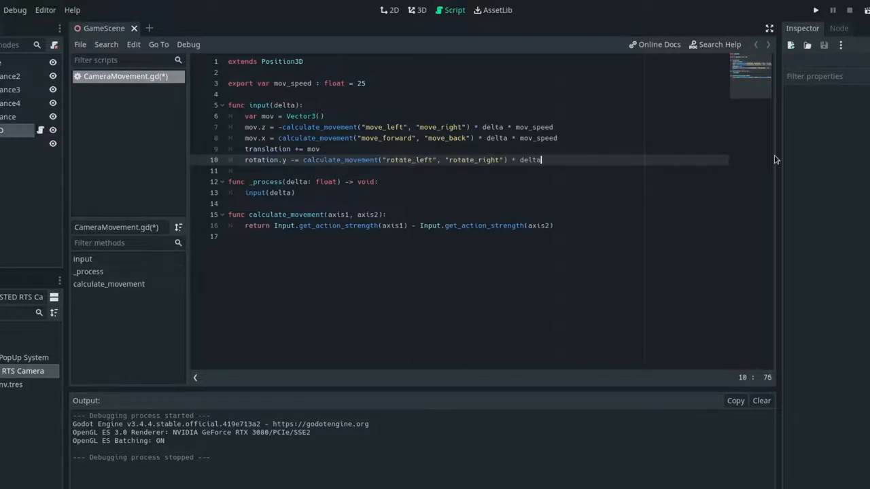
type("* 0.1")
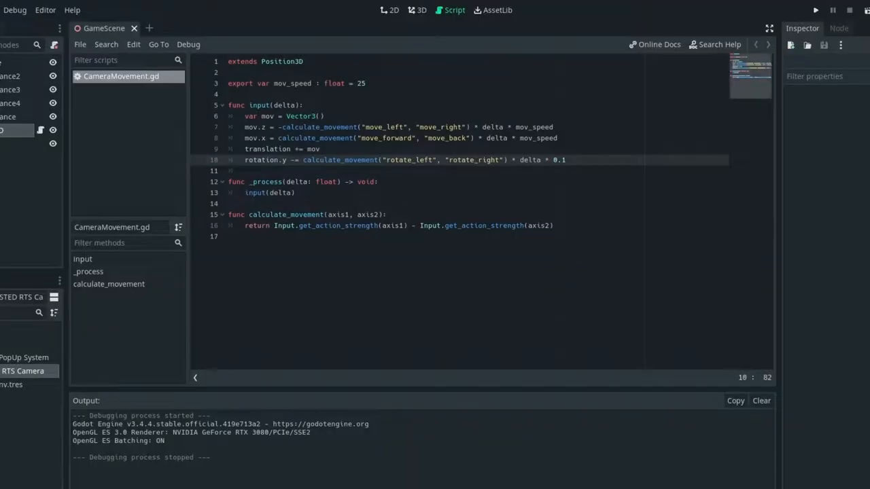
left_click(815, 9)
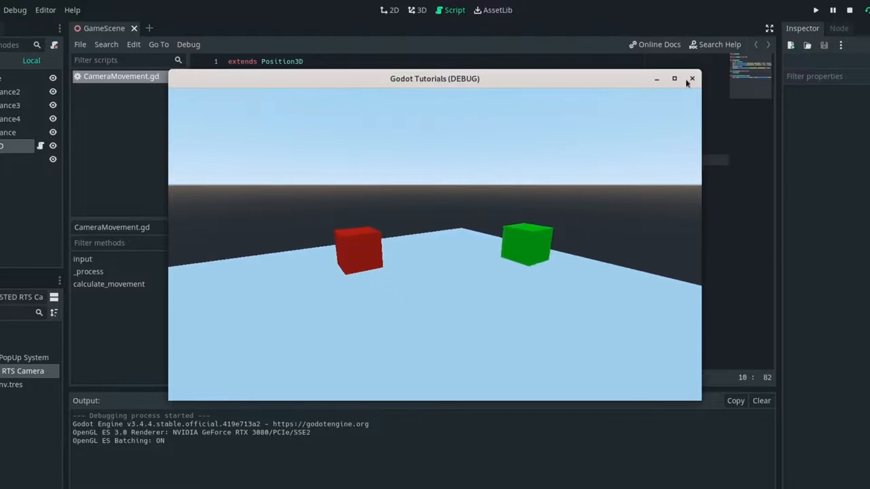
- Close the running game window to return to the script
left_click(692, 79)
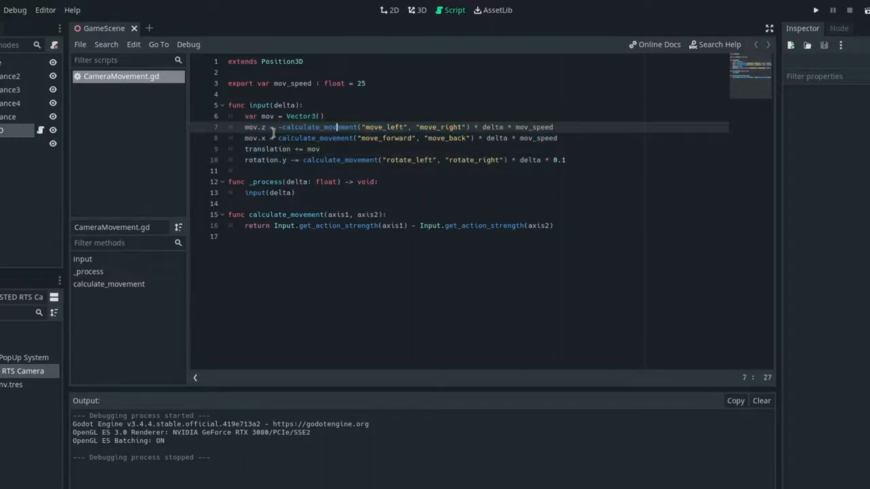
- Replace translation += mov with global_translate along the rig's normalized basis.z times -mov.z, then run the game
left_click(272, 115)
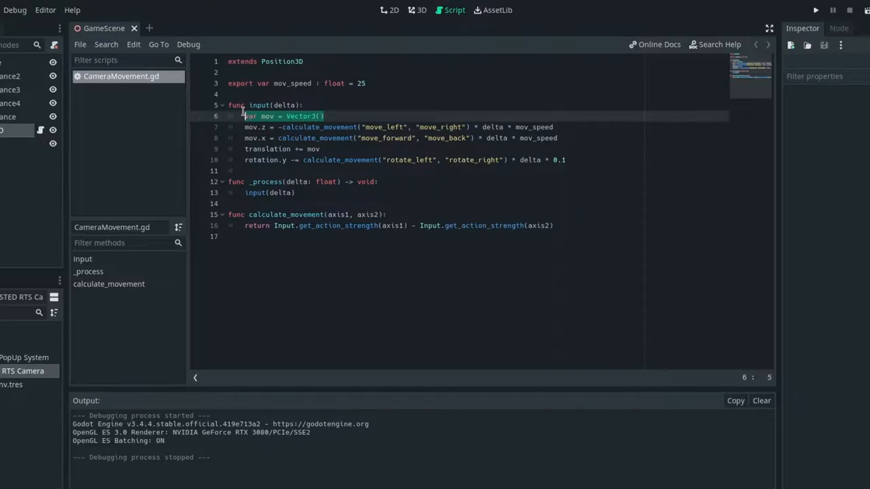
left_click(303, 105)
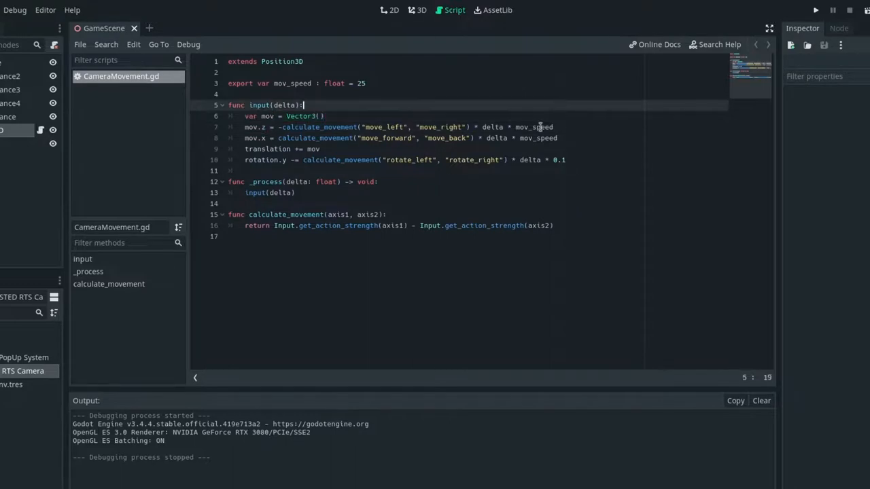
left_click(554, 128)
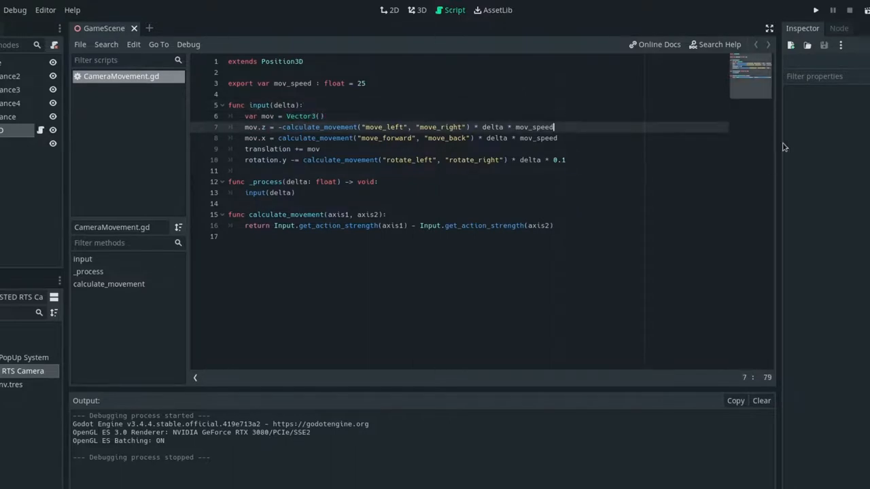
type("global")
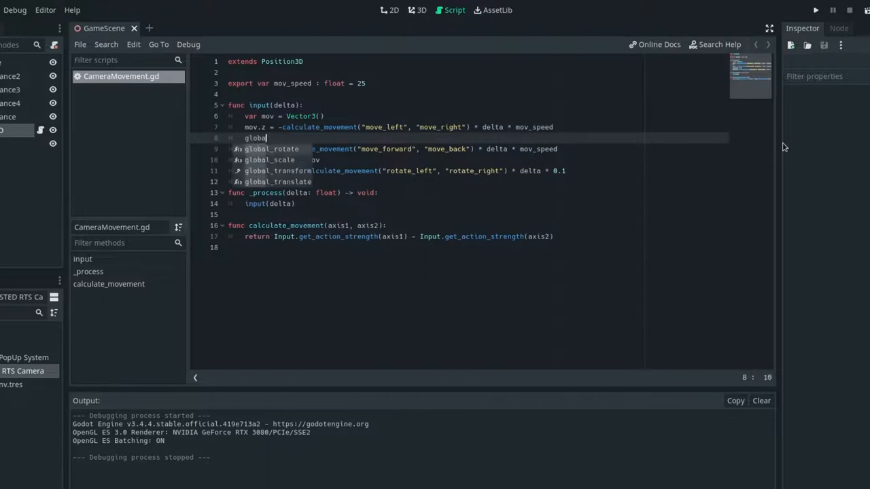
type("_translate(get_global_transform().basis.z.normalized() * -mov.z")
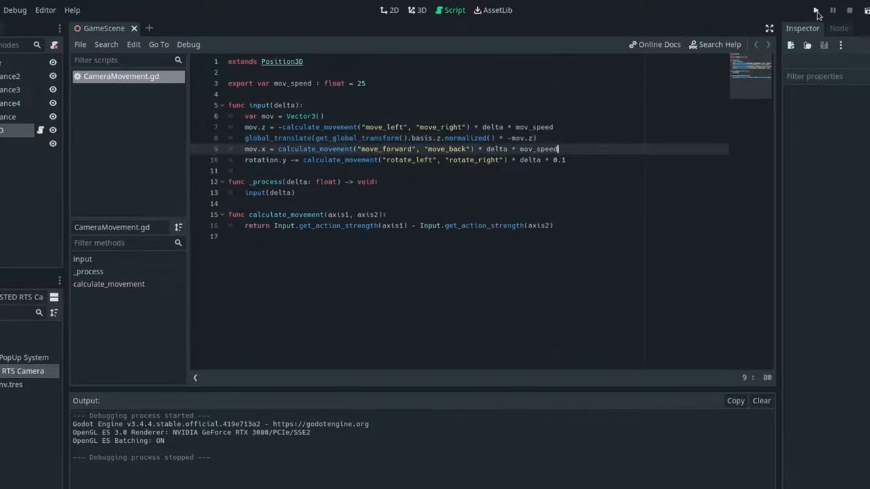
left_click(815, 12)
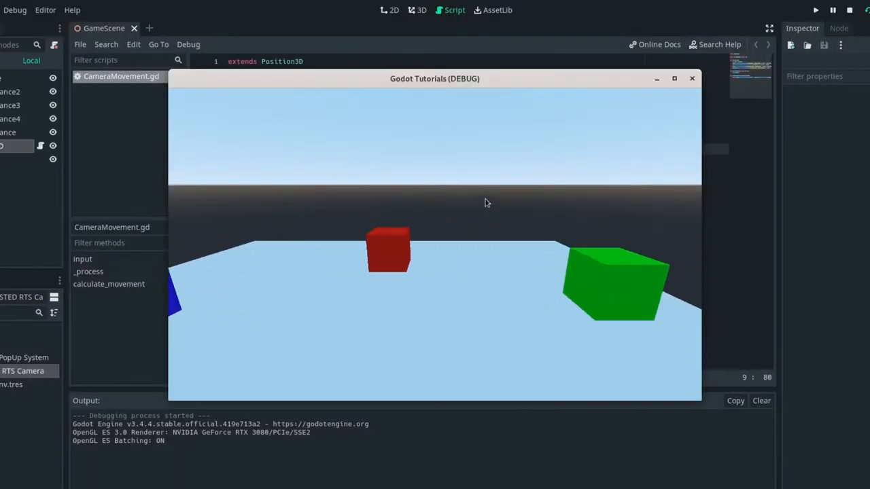
- Close the running game and drop the minus before mov.z in the global_translate call
left_click(692, 77)
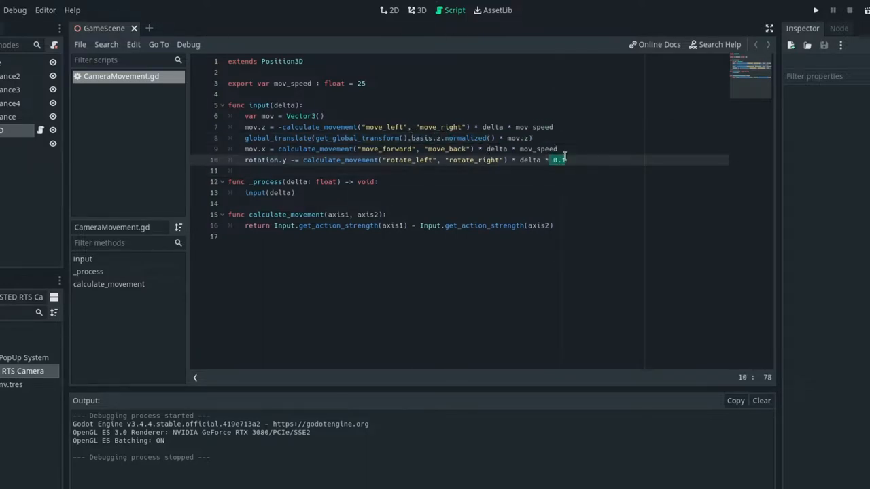
- Replace the 0.1 rotation multiplier with 5 and begin a new 'glob' line after the forward movement
type("5")
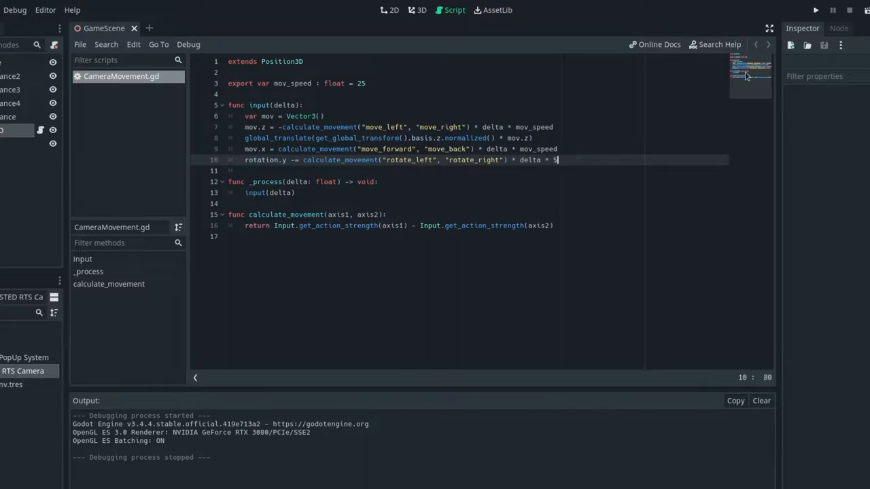
left_click(816, 10)
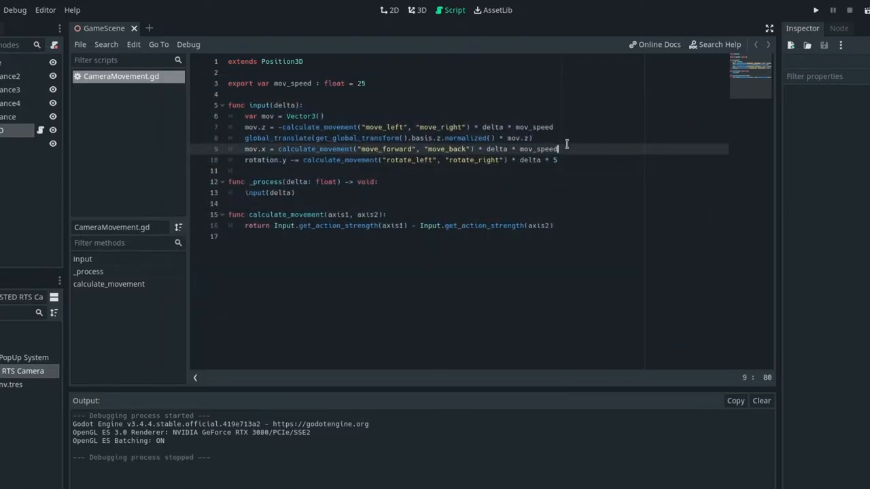
type("glob")
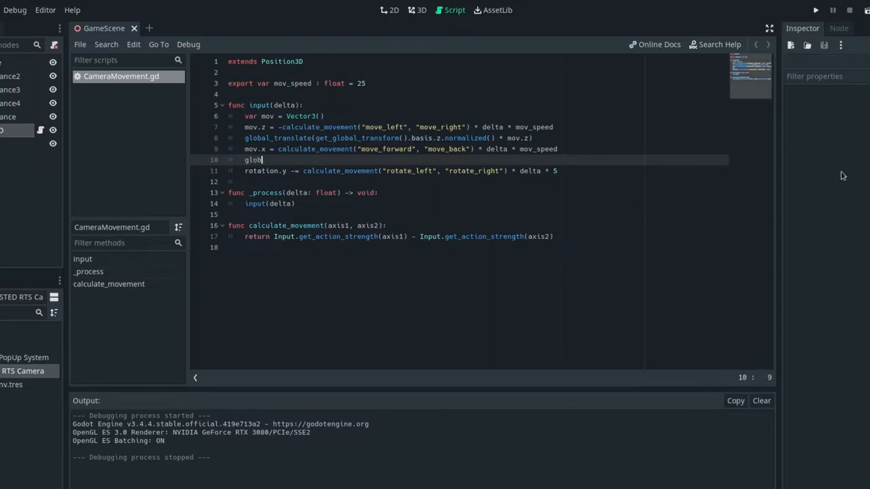
- Extend the line to global_translate(get_global_transform().basis.x.normalized() via autocomplete
type("al_translate(get_global_transform(")
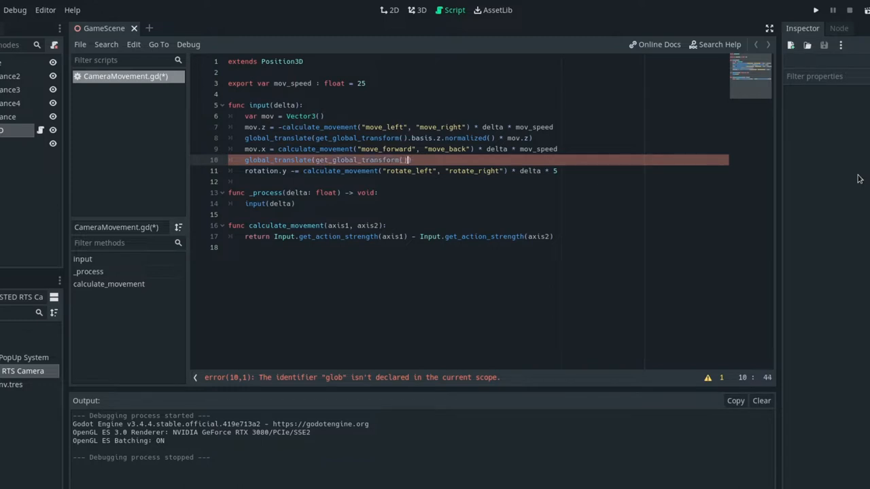
type(".basis")
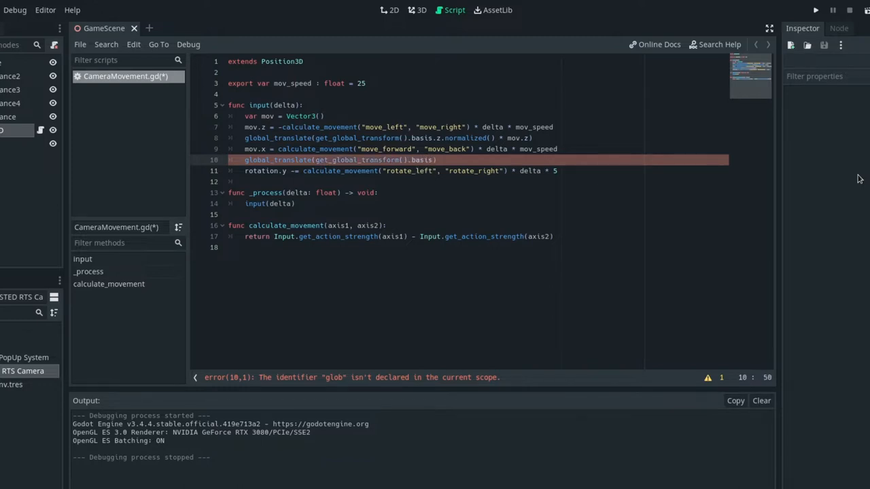
type(".x.normalized()")
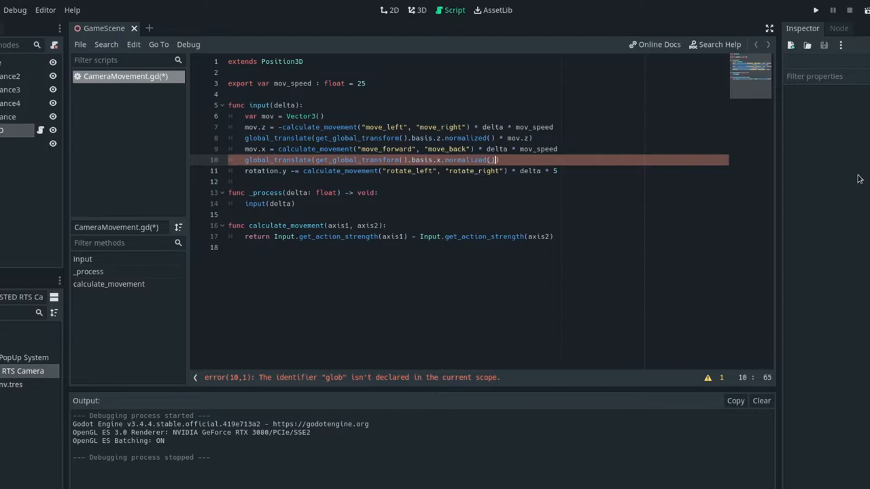